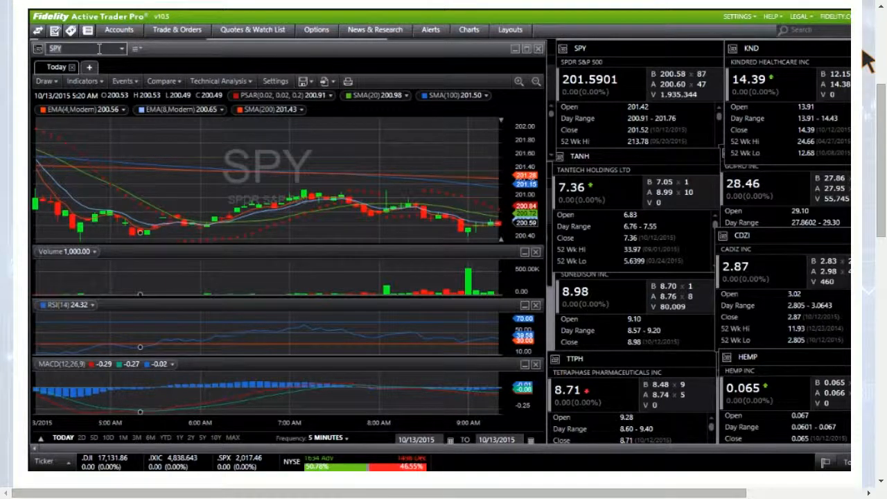
Step: Chart SunEdison (SUNE) with its moving averages in place of SPY
type("SUNE")
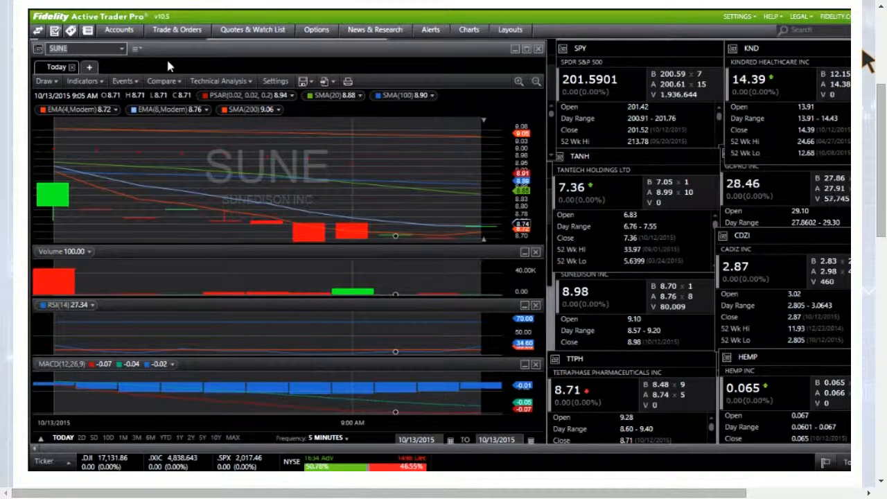
Step: Chart Facebook (FB) for review, then switch the chart to Netflix (NFLX)
type("FB")
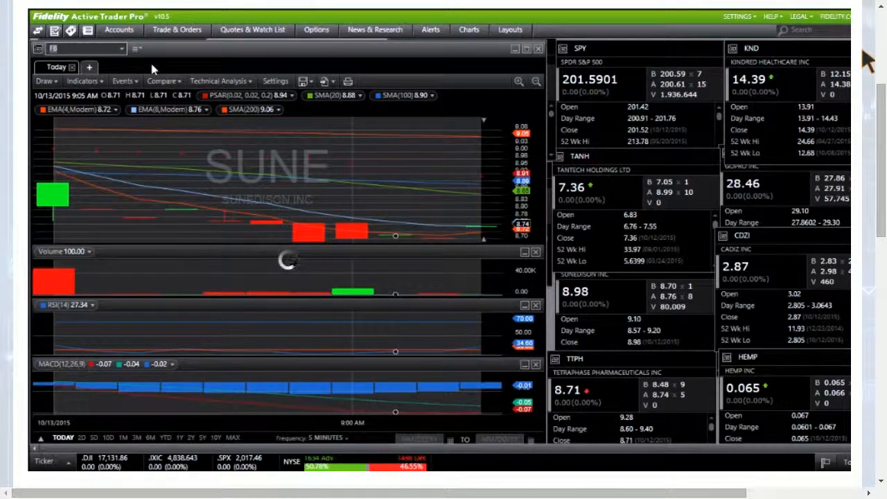
left_click(83, 47)
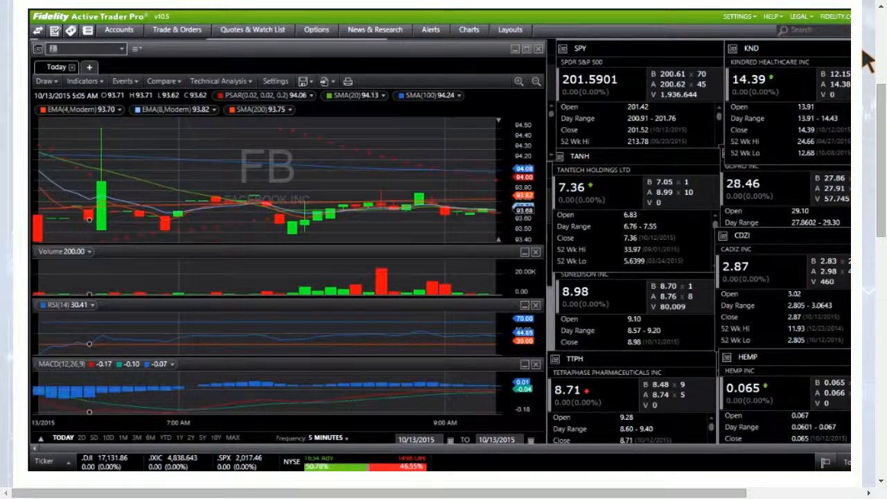
type("NFLX")
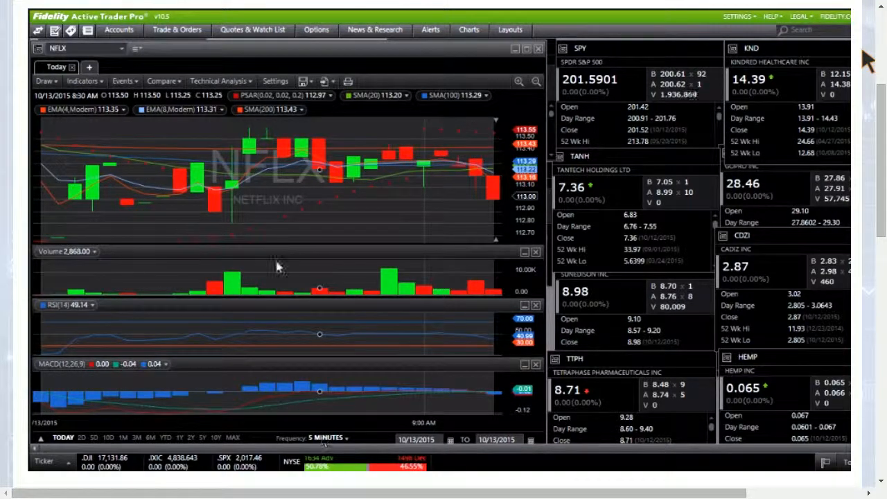
Step: View Netflix at 60- and 30-minute bars, then set 5-minute bars for Cadiz (CDZI)
left_click(329, 437)
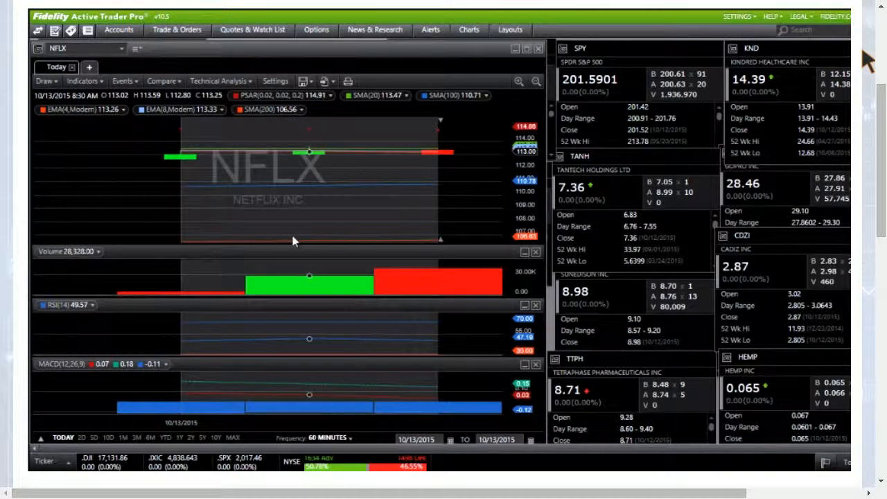
left_click(328, 437)
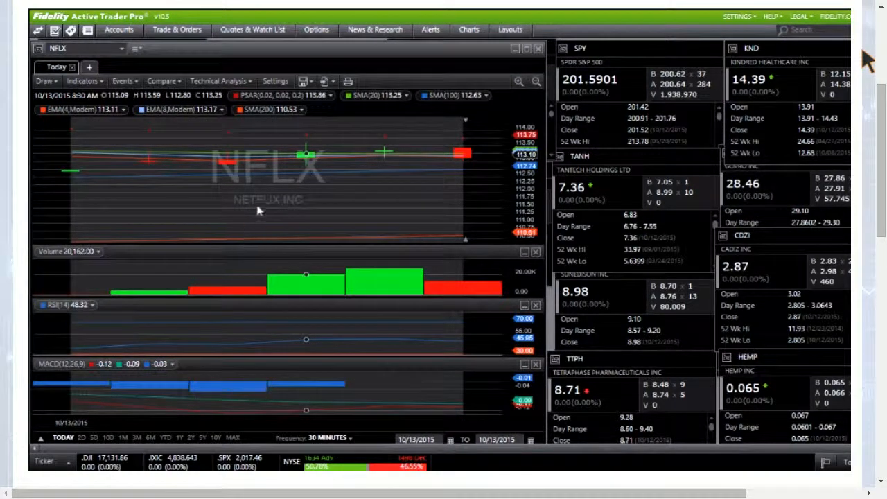
left_click(325, 438)
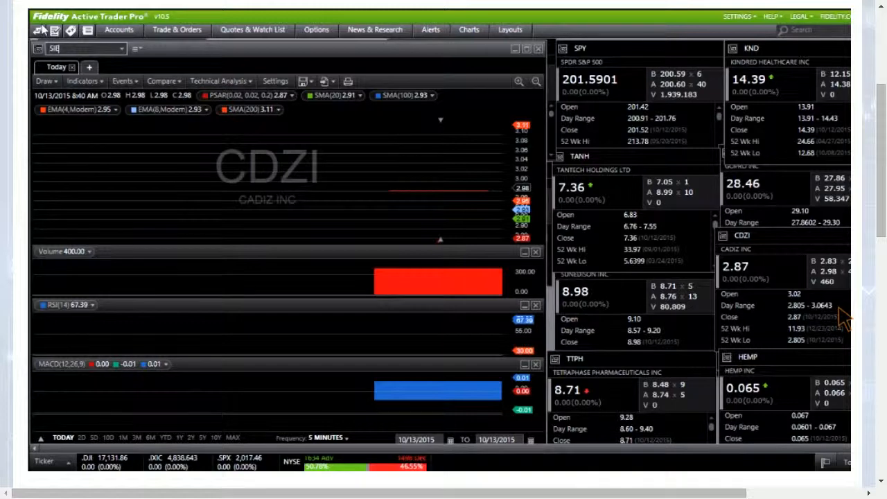
Step: Chart Sientra (SIEN) for review, then enter TWTR as the next ticker
type("SIEN")
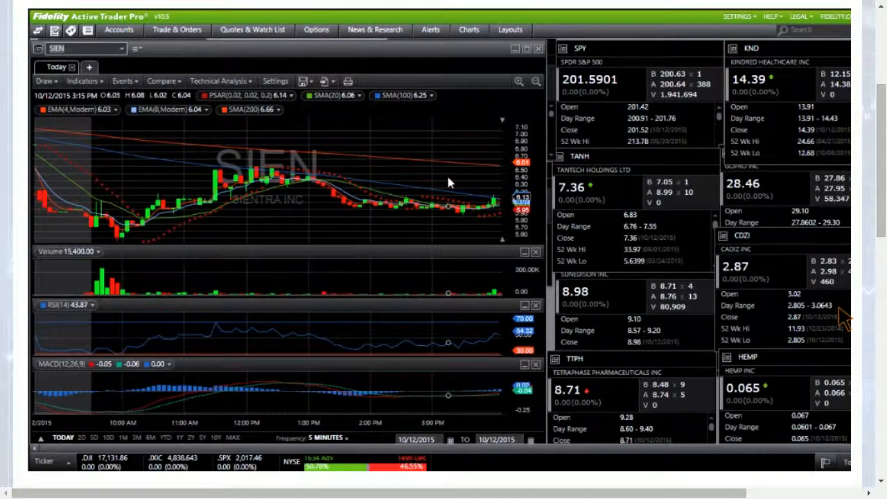
type("TWTR")
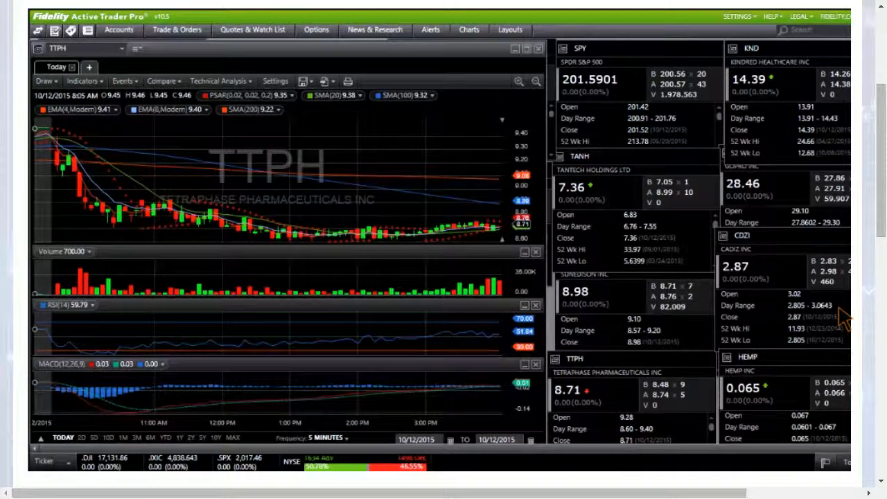
left_click(83, 48)
type("OAS")
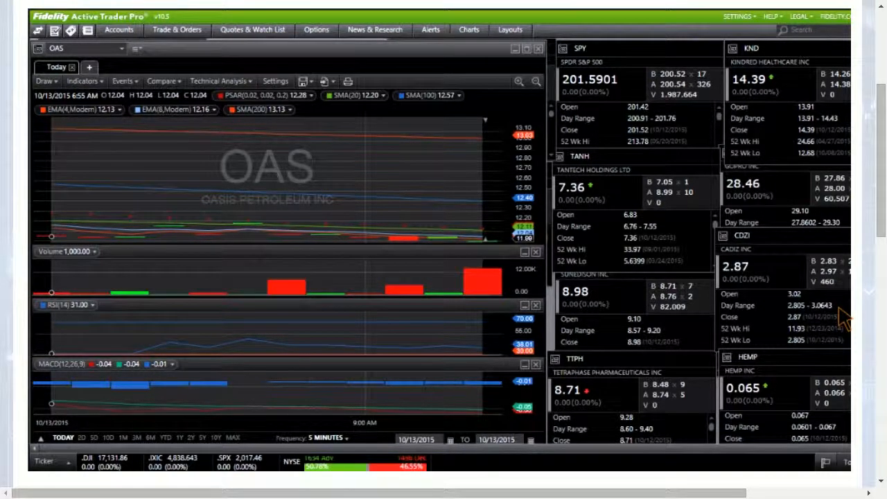
Step: Chart Tesla Motors (TSLA) at 5-minute bars instead of Oasis Petroleum
left_click(77, 48)
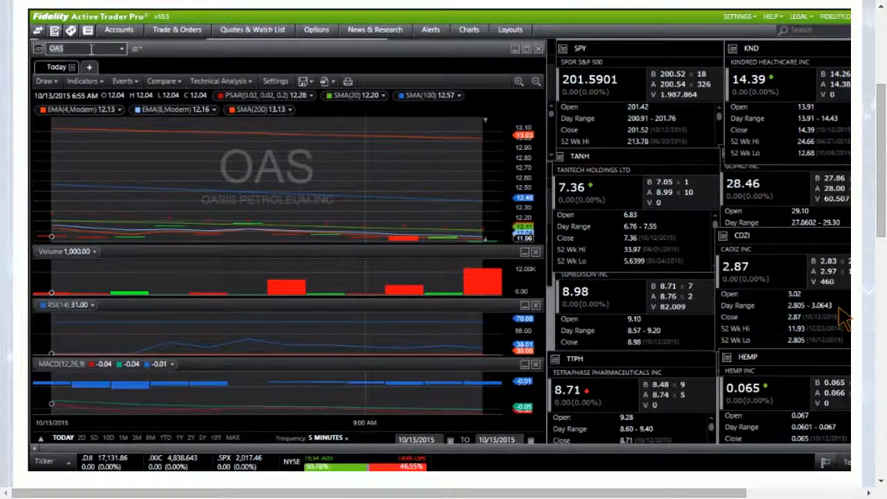
type("TSLA")
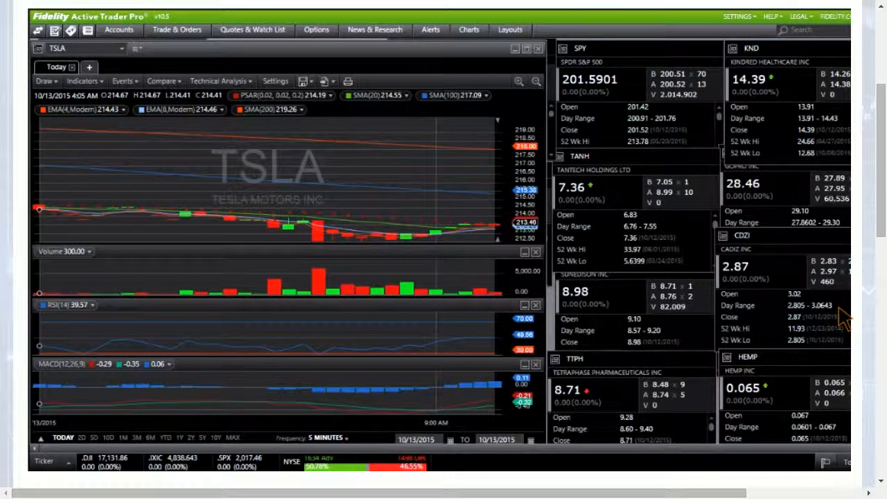
Step: Chart the SPDR S&P 500 (SPY) at 5-minute bars instead of Tesla
left_click(70, 48)
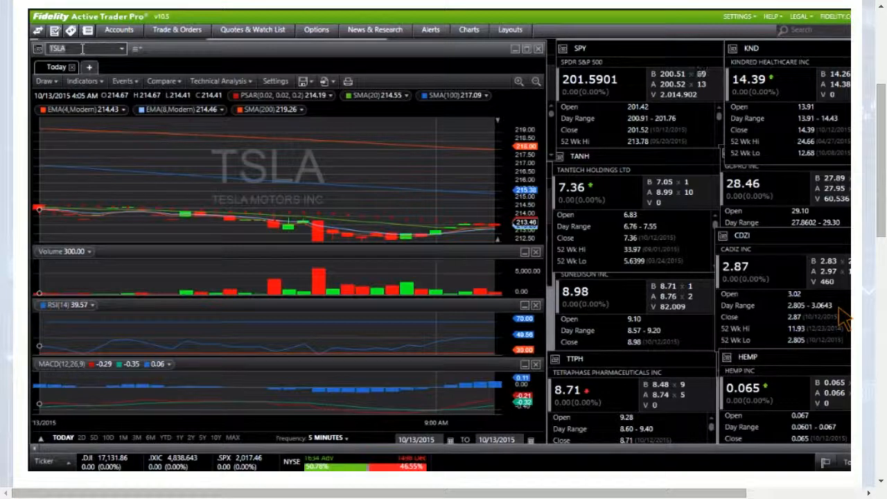
type("SPY")
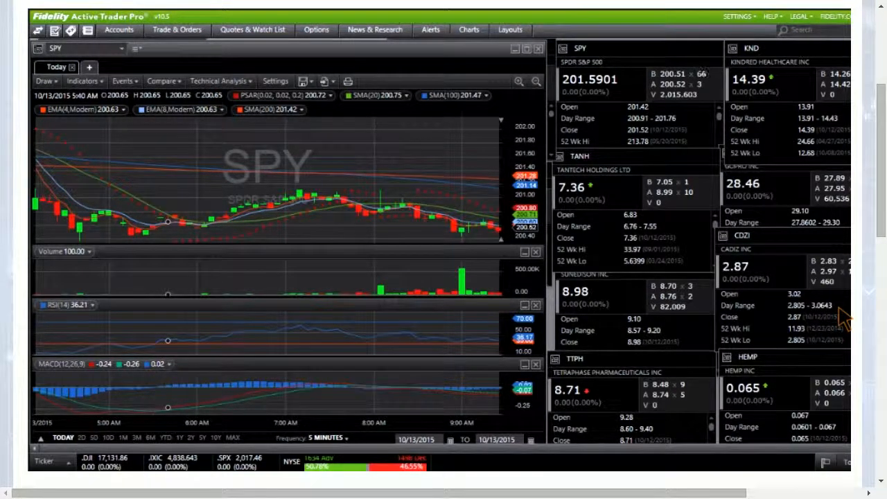
Step: Cycle through tickers starting with NFLX, finishing on Apple (AAPL)
left_click(76, 48)
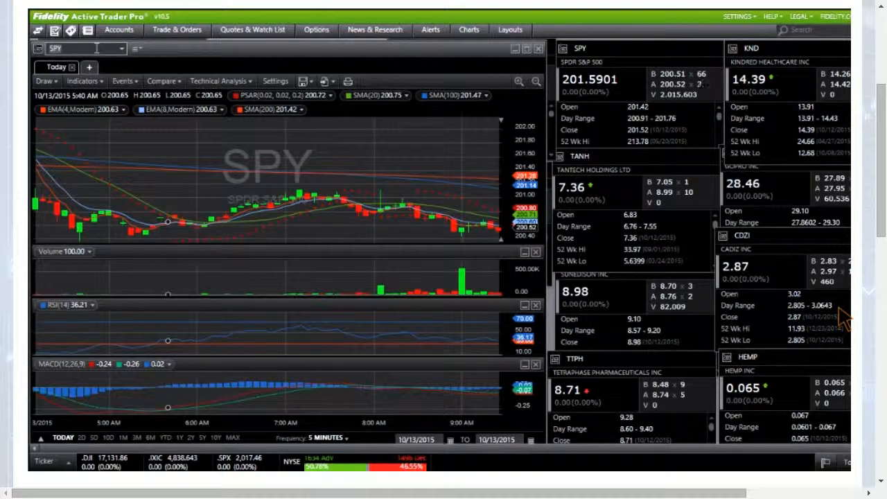
type("NFLX")
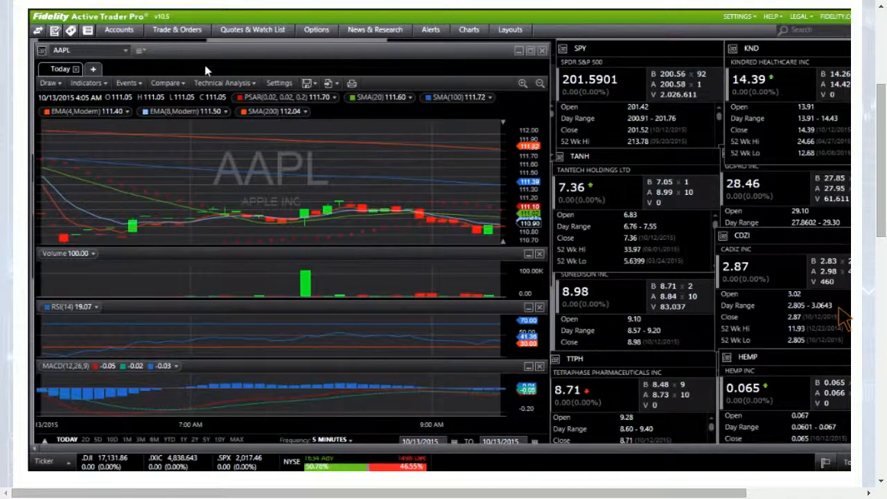
Step: Put SPY back on the chart at 5-minute bars, replacing Apple
type("SPY")
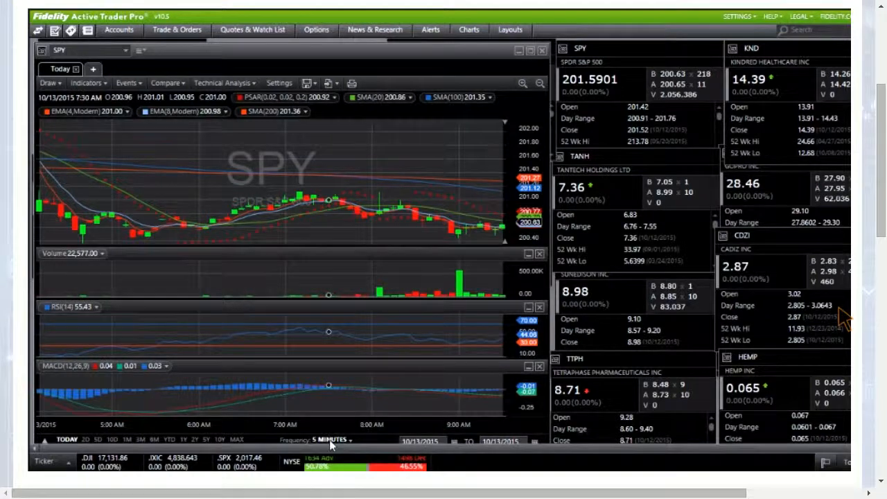
Step: Step the SPY chart through 60-, 30-, 15- and 5-minute bars, then chart VMware (VMW)
left_click(335, 439)
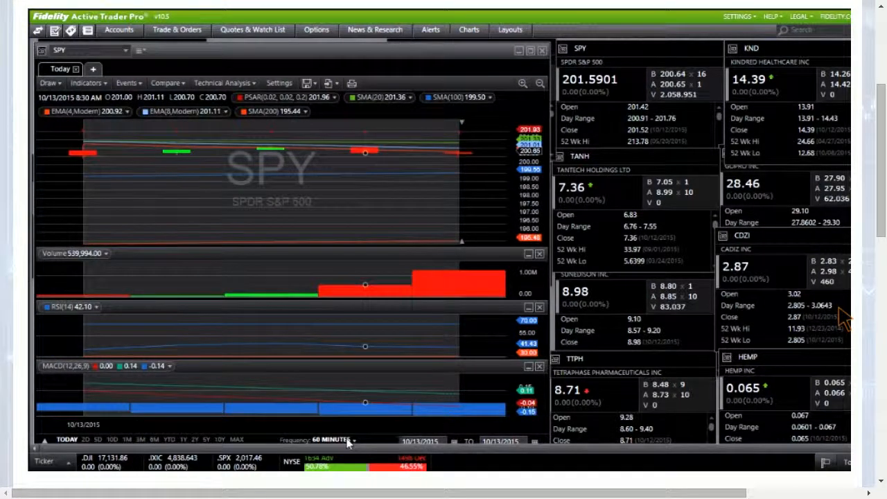
left_click(336, 439)
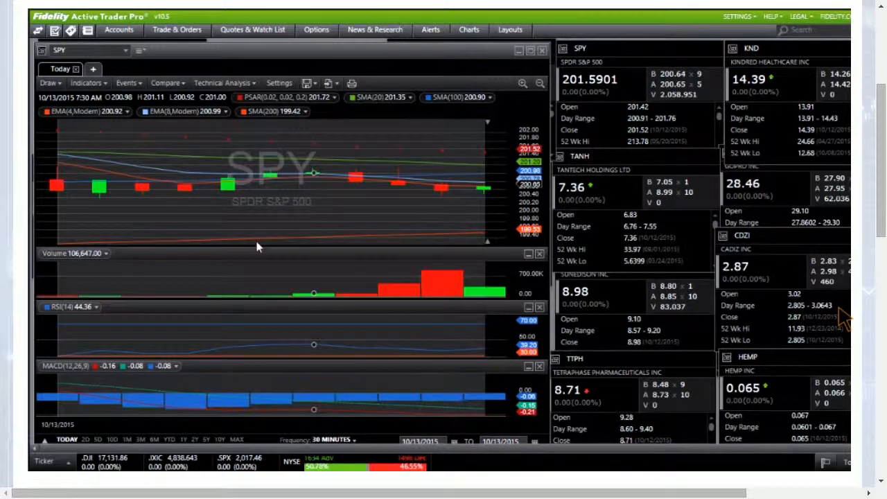
left_click(337, 440)
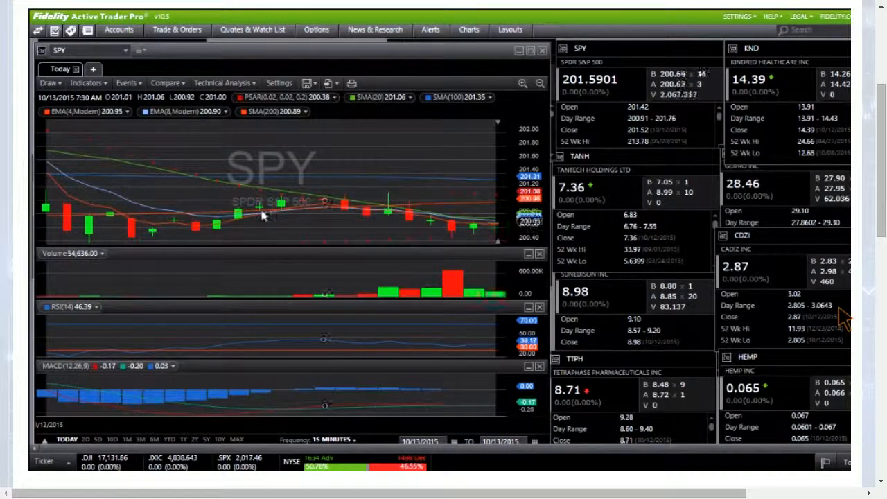
left_click(331, 439)
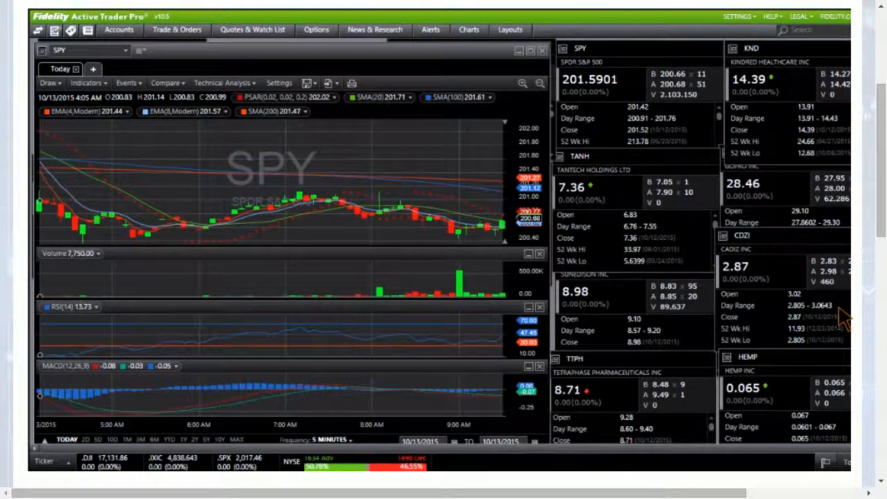
type("VMW")
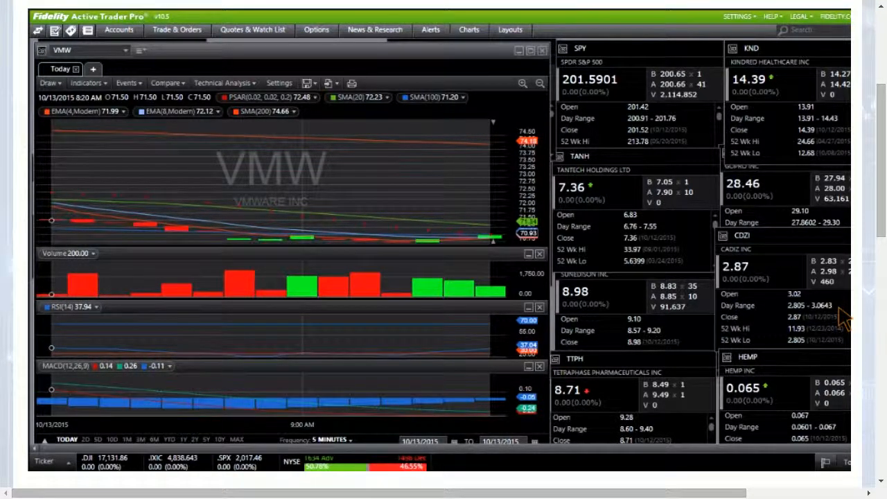
Step: After reviewing VMW, enter VLKAY and other tickers, ending back on SPY
left_click(76, 50)
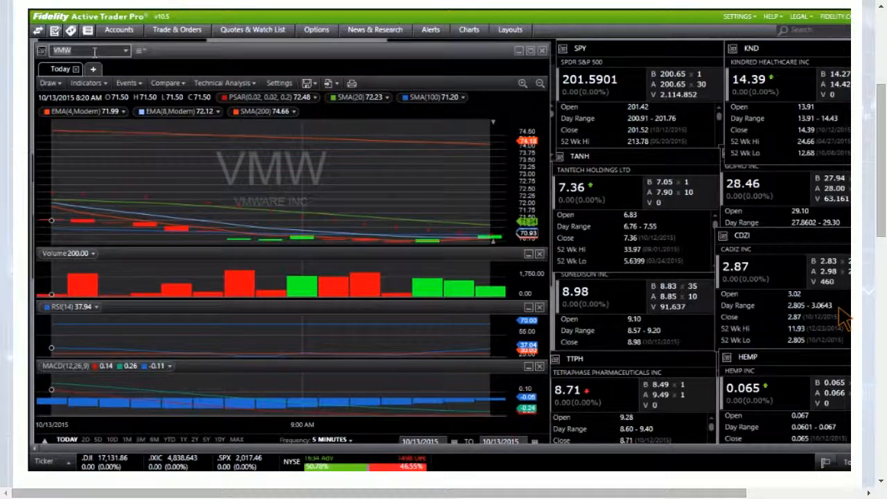
type("VLKAY")
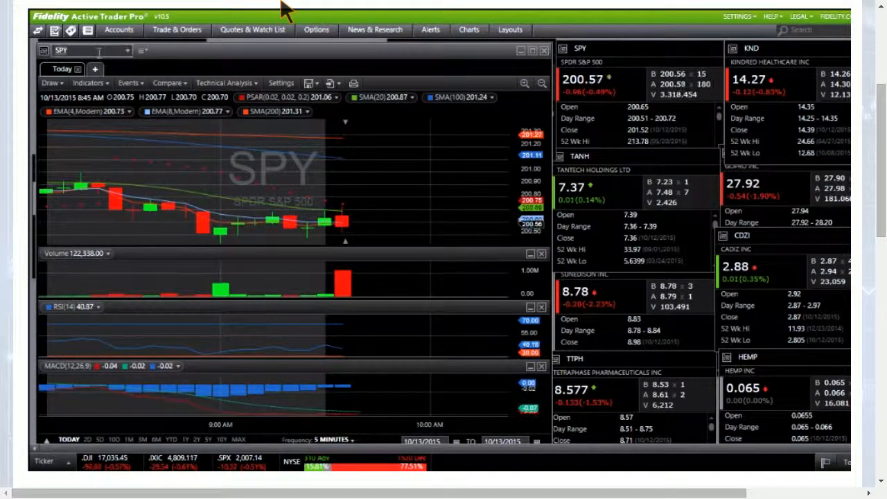
Step: Chart TSLA on 5-minute bars with its indicators, replacing SPY
type("TSLA")
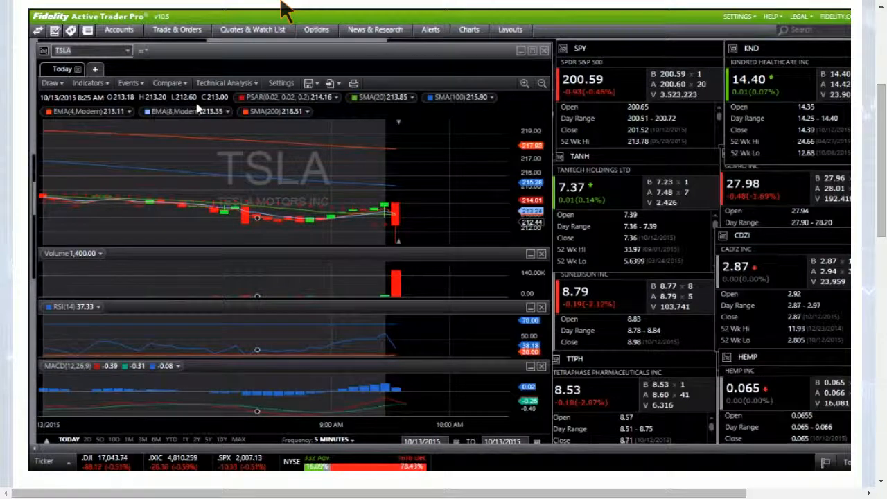
Step: Enter SPY in the chart symbol box to restore SPY
type("SP")
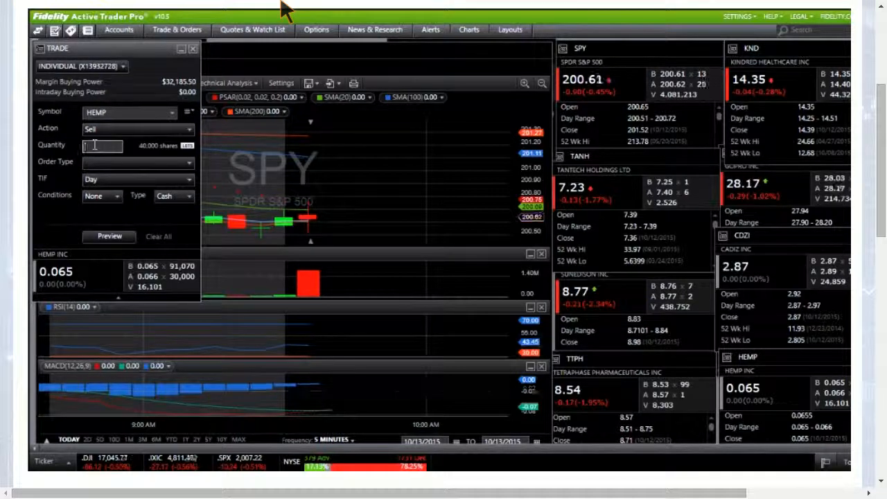
Step: Enter 40,000 shares and choose Limit as the order type for the HEMP sell
type("400000")
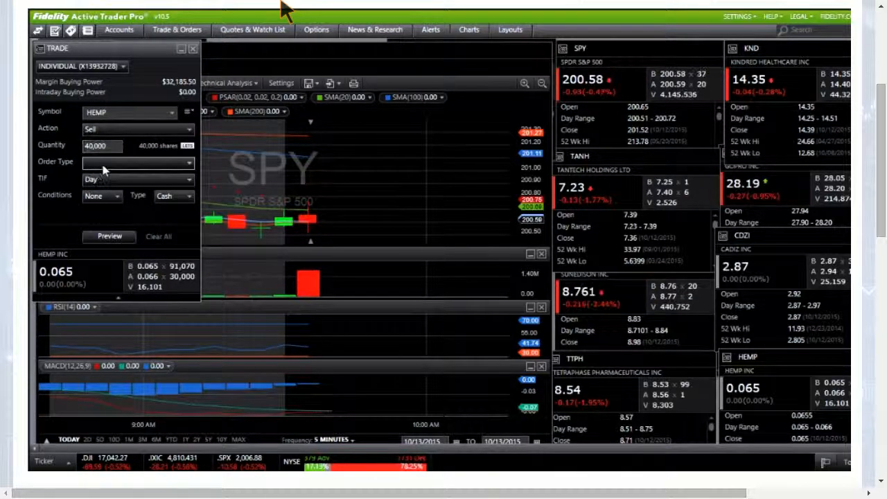
left_click(136, 162)
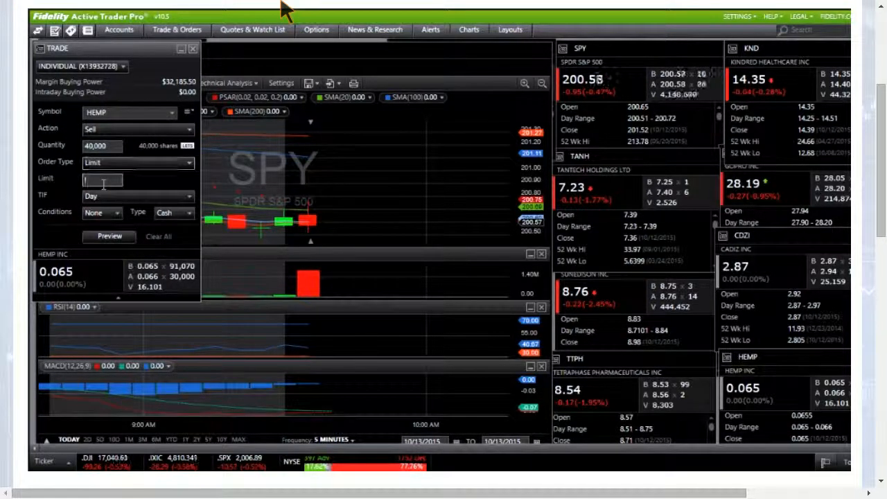